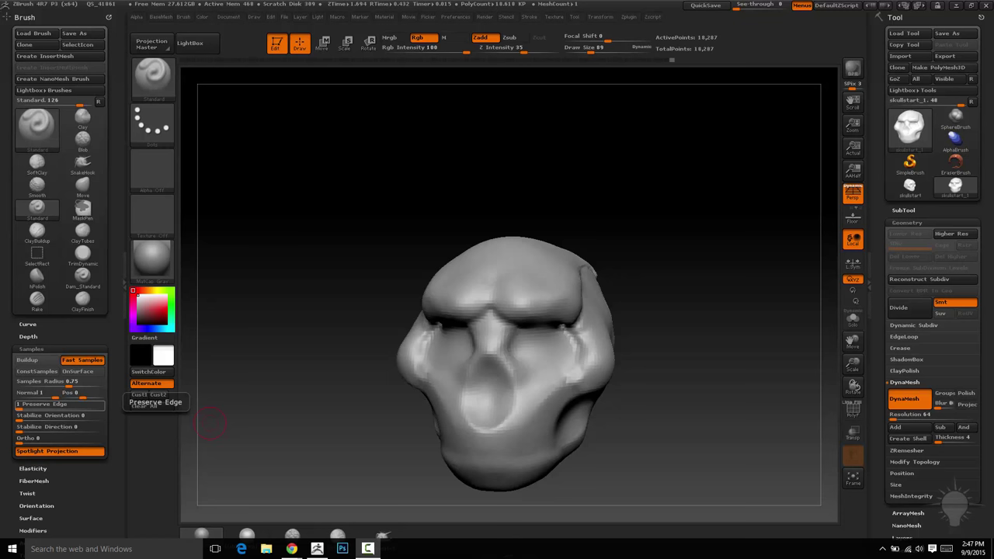
mouse_move(345, 31)
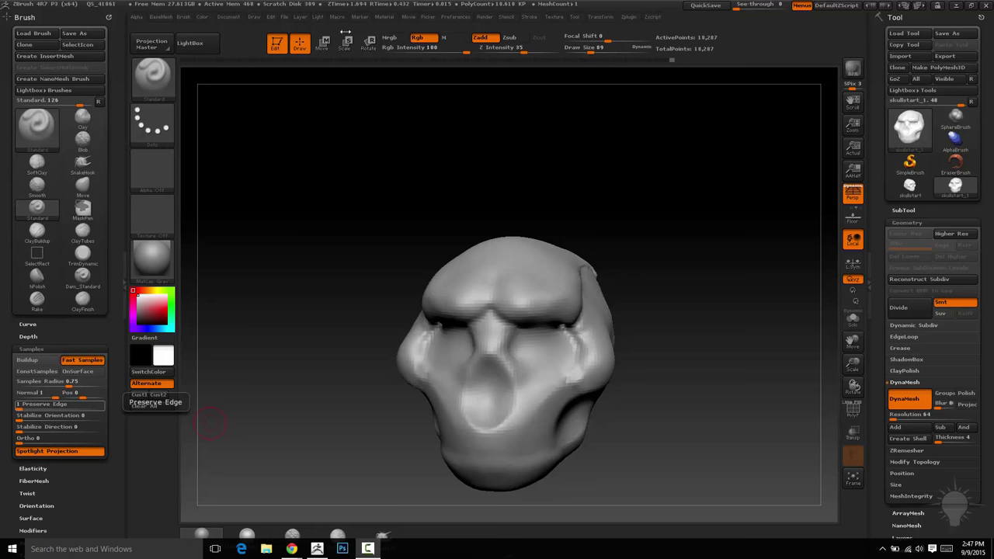
Step: Orbit the skull sculpt into a side three-quarter view
left_click_drag(505, 350, 450, 342)
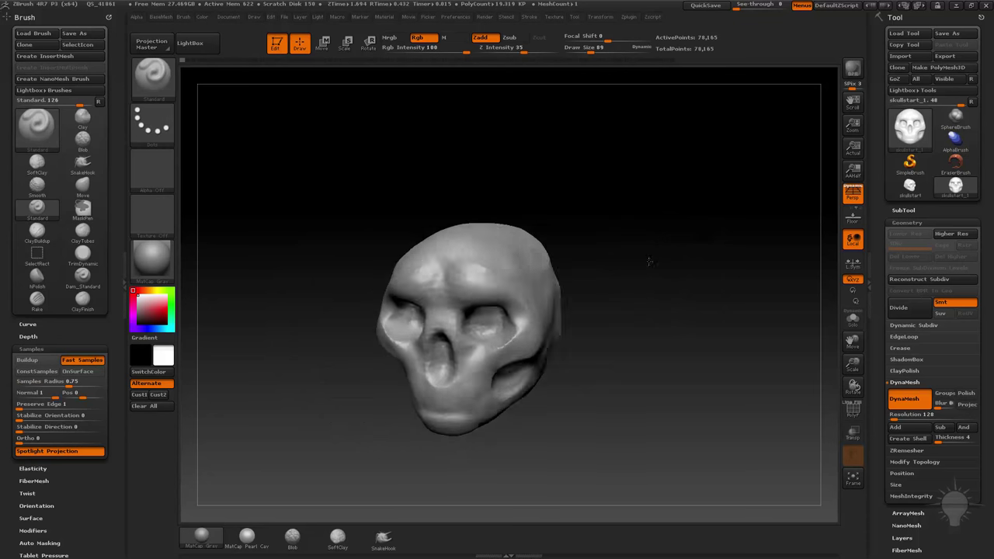
left_click_drag(466, 310, 567, 313)
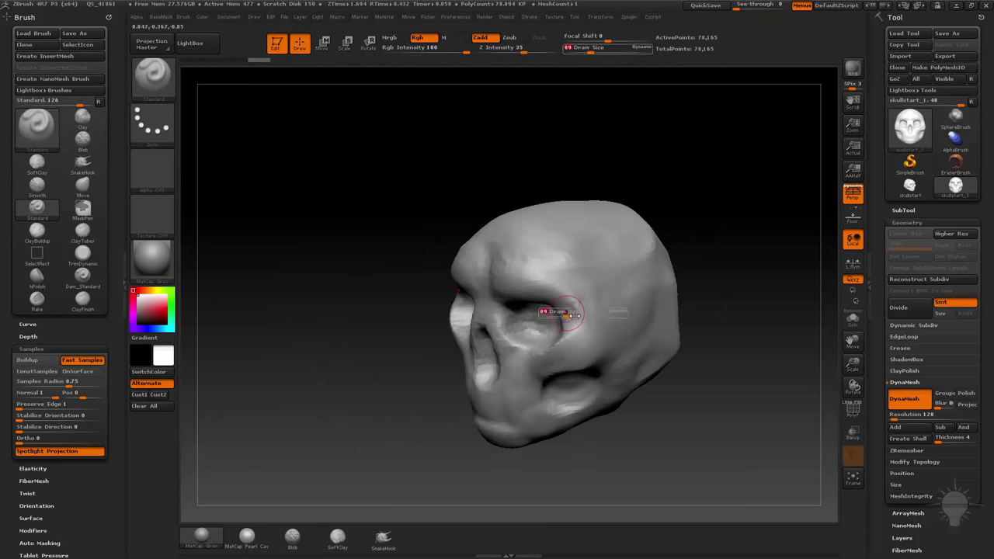
left_click_drag(572, 314, 678, 258)
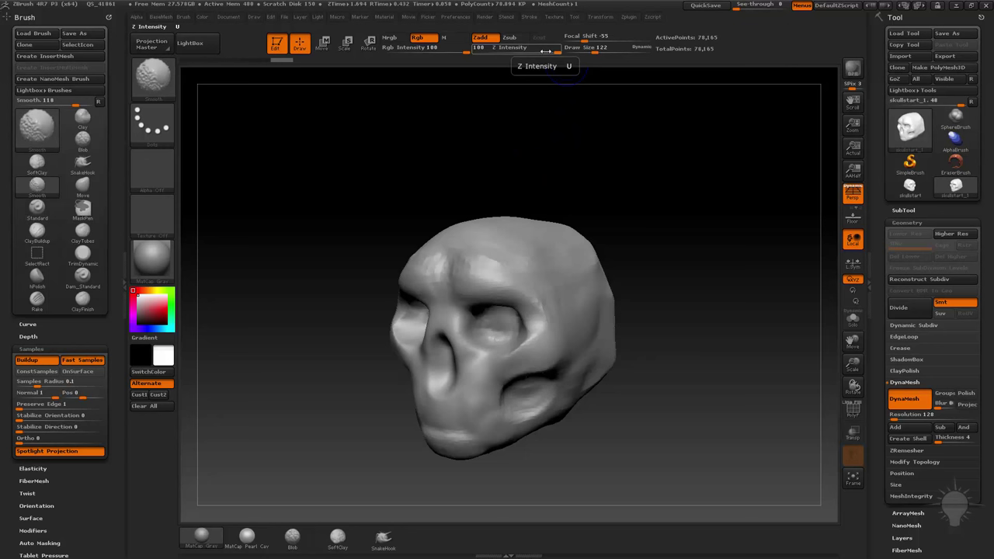
mouse_move(608, 37)
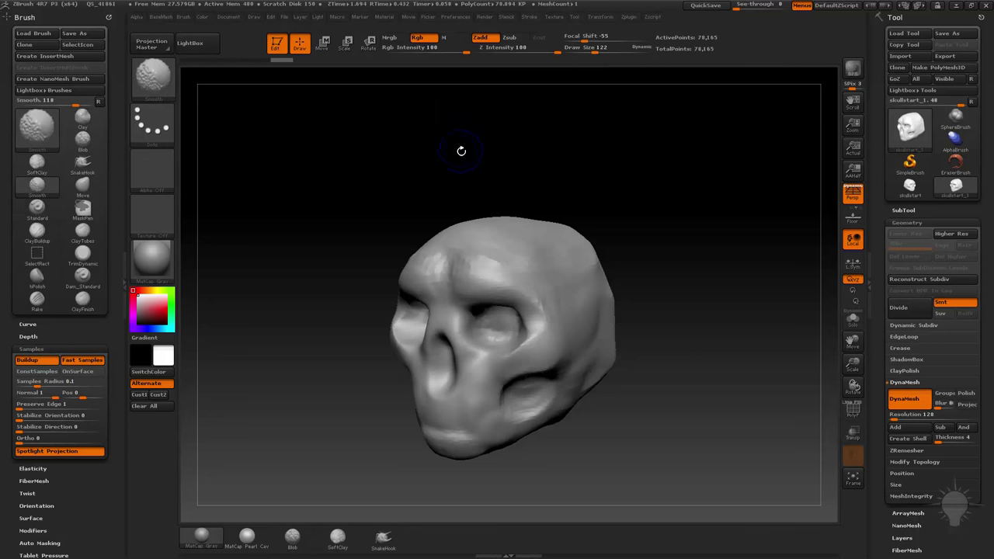
mouse_move(476, 168)
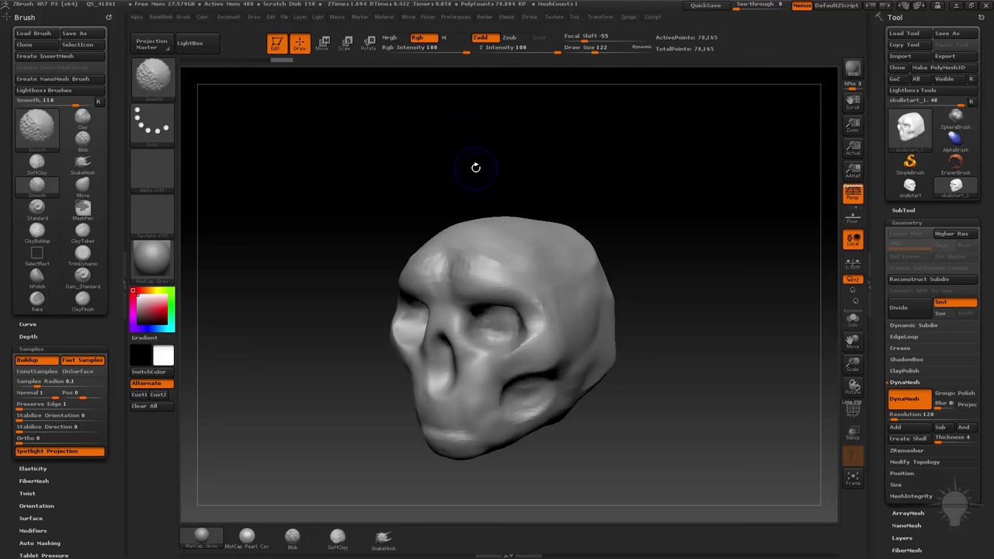
mouse_move(326, 267)
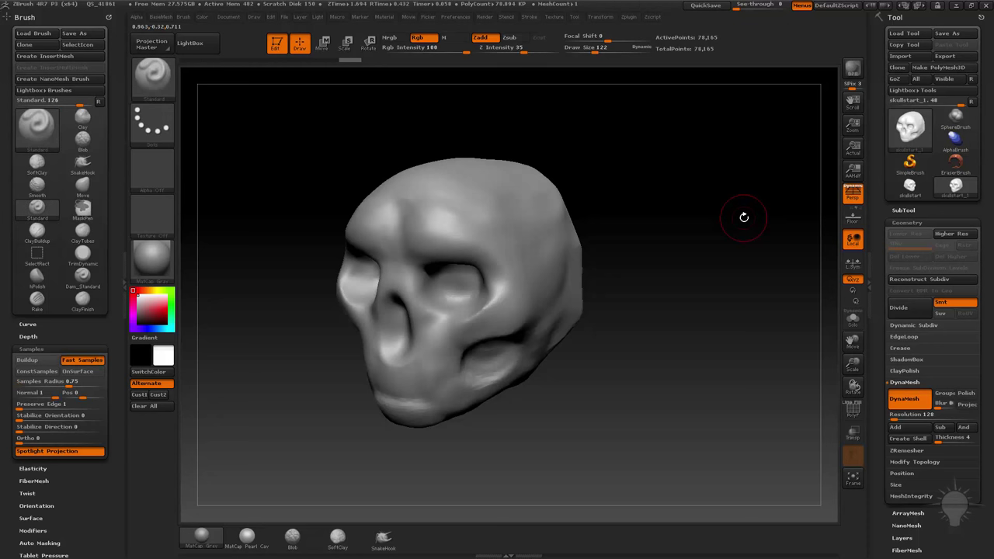
Step: With MaskPen, Ctrl-paint a masked patch on the cranium and turn to the skull's other side
left_click(83, 210)
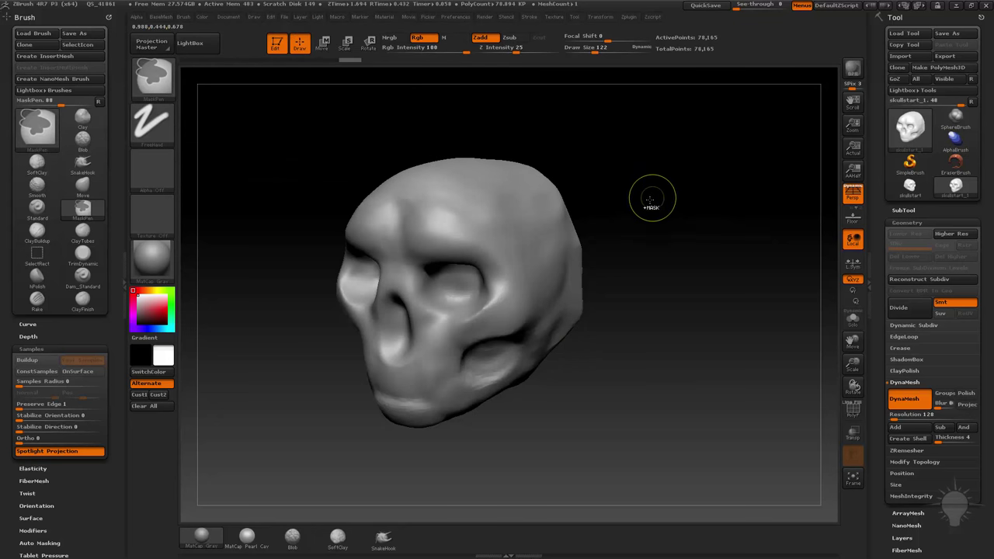
mouse_move(267, 138)
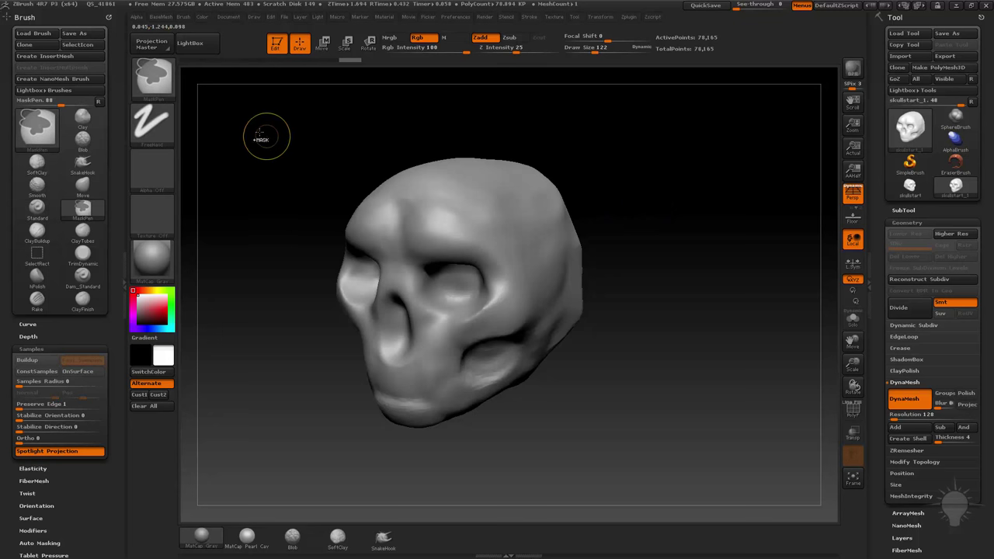
mouse_move(510, 223)
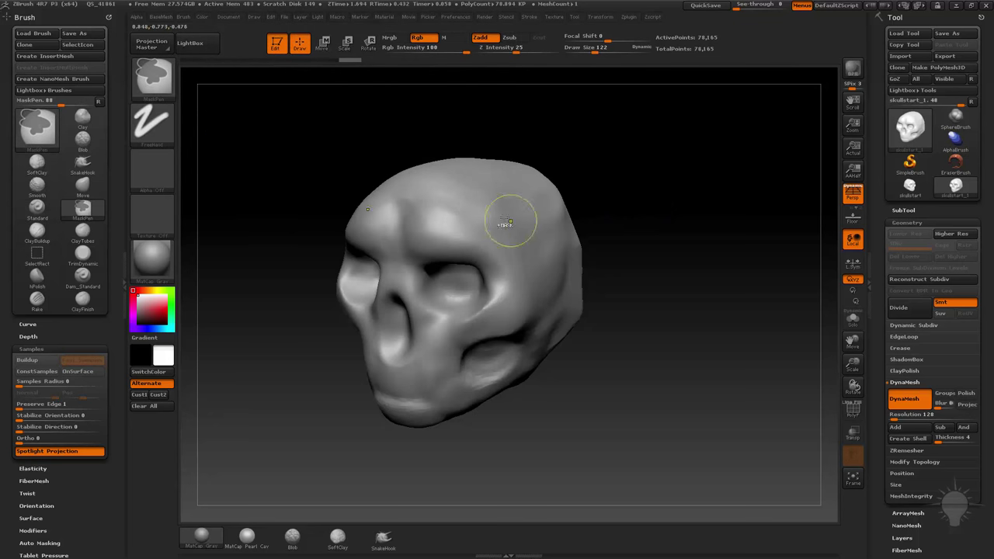
mouse_move(500, 209)
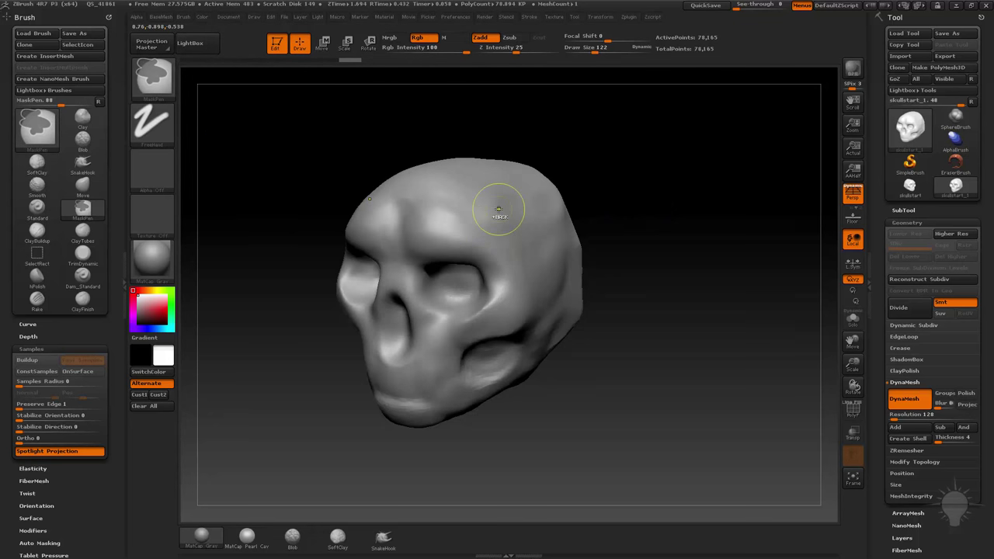
left_click_drag(501, 209, 567, 177)
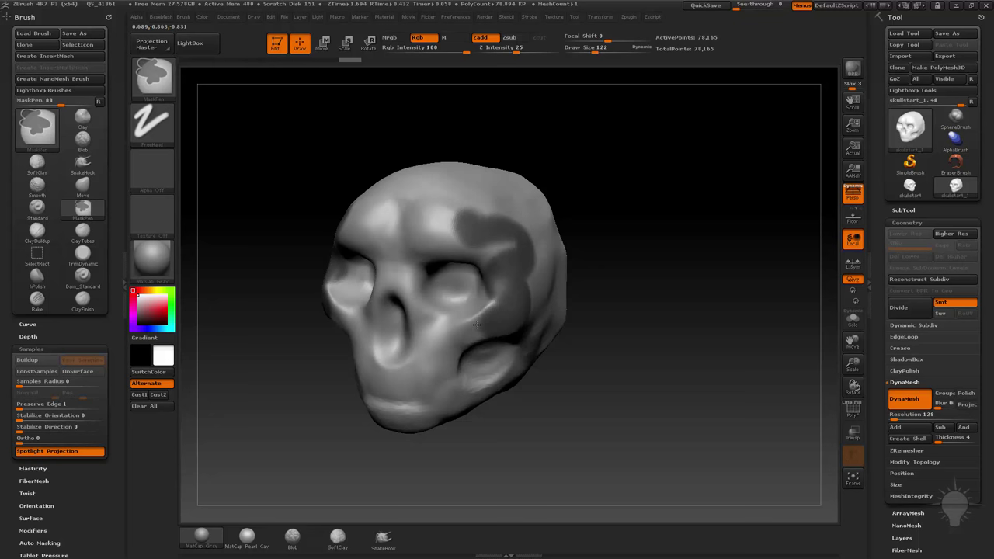
left_click_drag(479, 325, 511, 220)
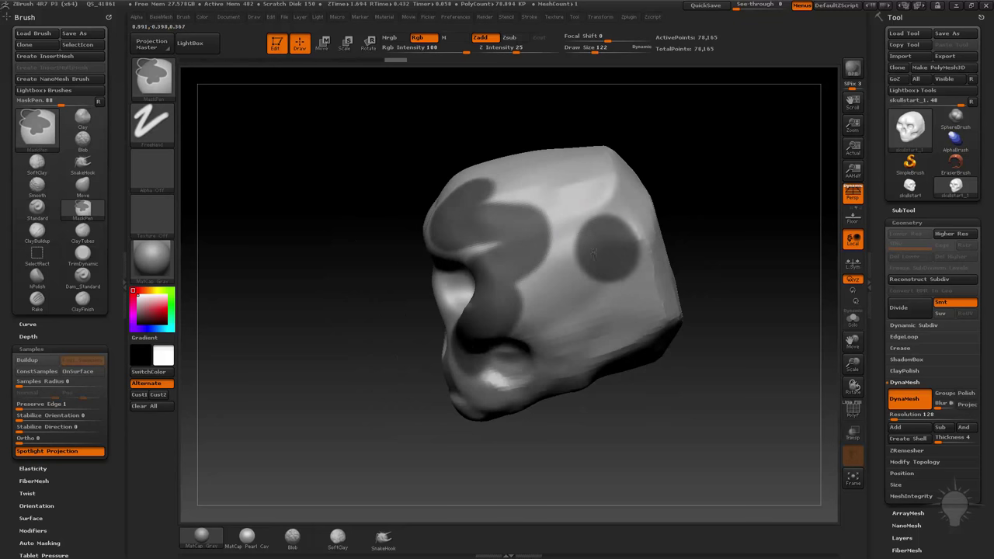
mouse_move(587, 333)
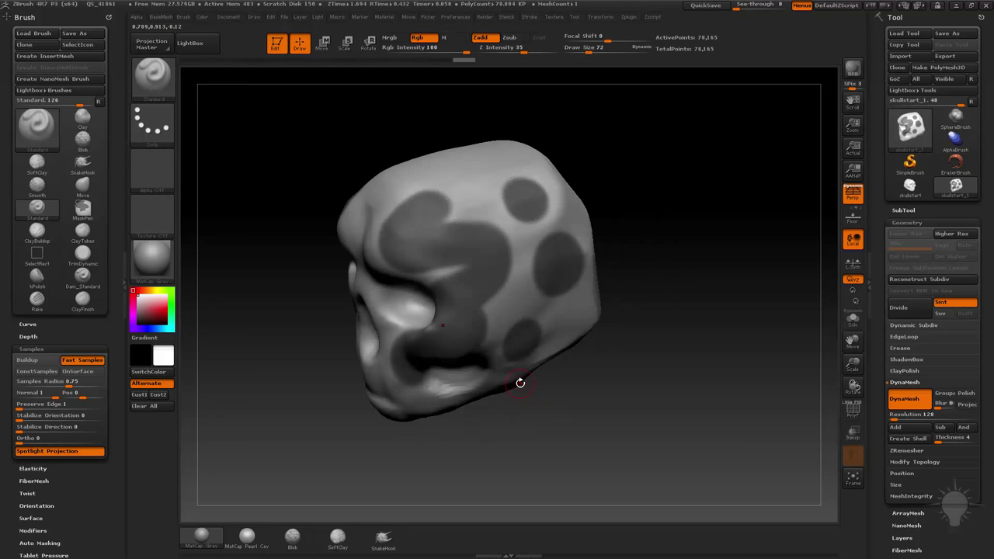
mouse_move(547, 169)
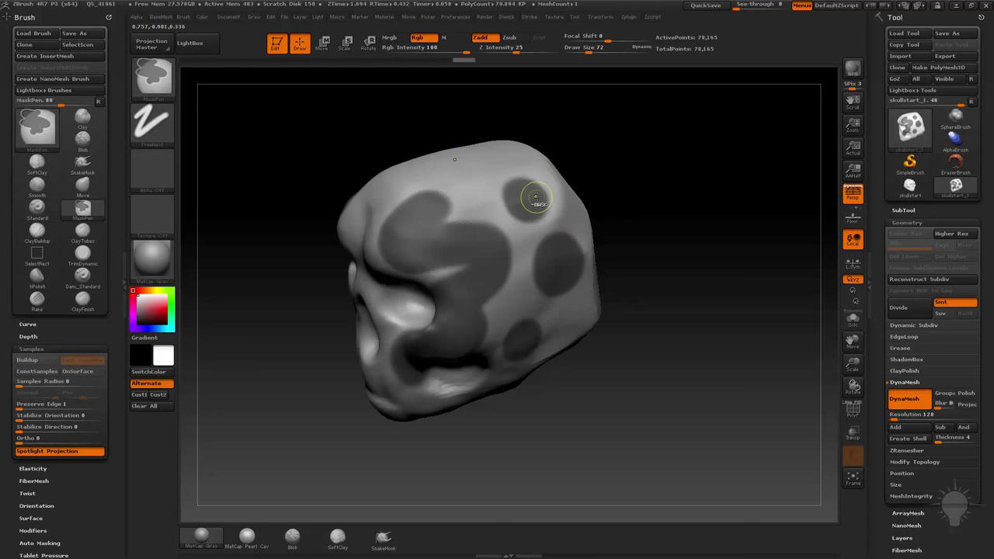
mouse_move(536, 199)
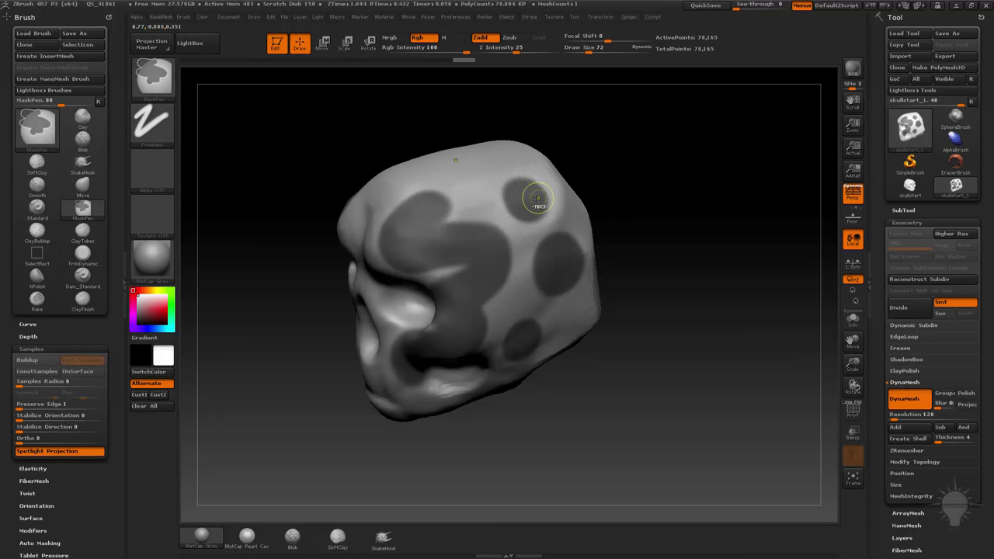
mouse_move(536, 198)
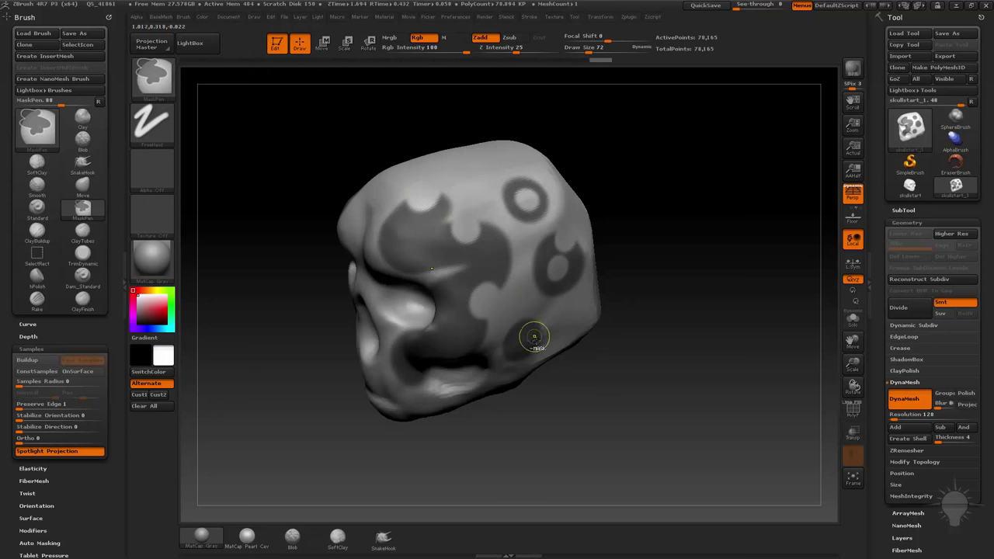
mouse_move(696, 298)
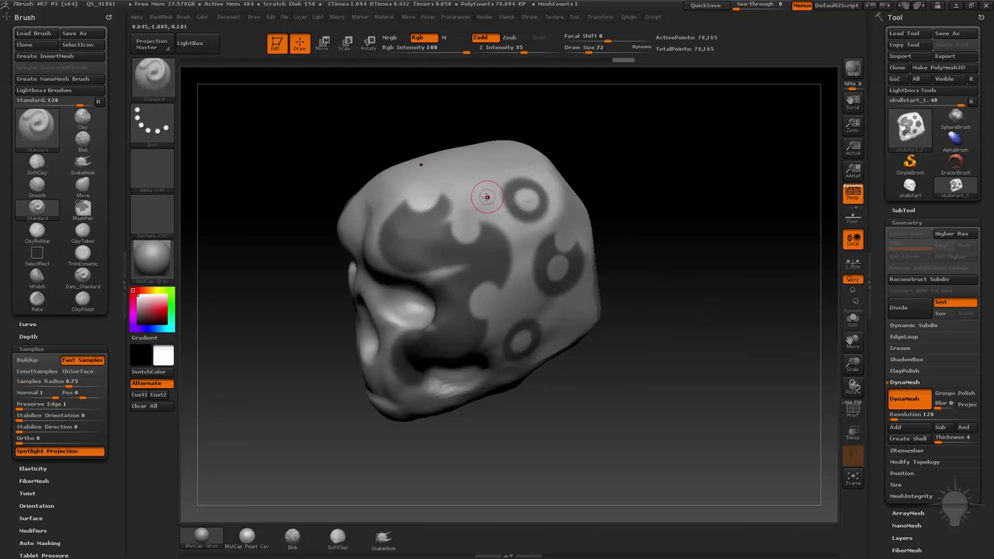
Step: Ctrl+Alt-paint inside the masked spots to hollow them into rings
left_click(37, 127)
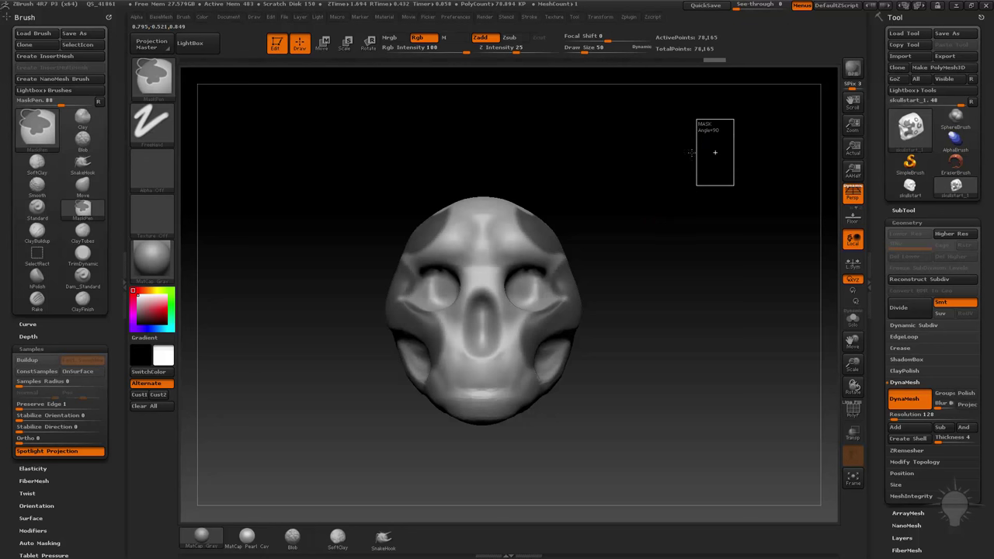
Step: Ctrl-drag a MaskRect band across the skull top and orbit to confirm it passes through the mesh
left_click_drag(715, 154, 614, 185)
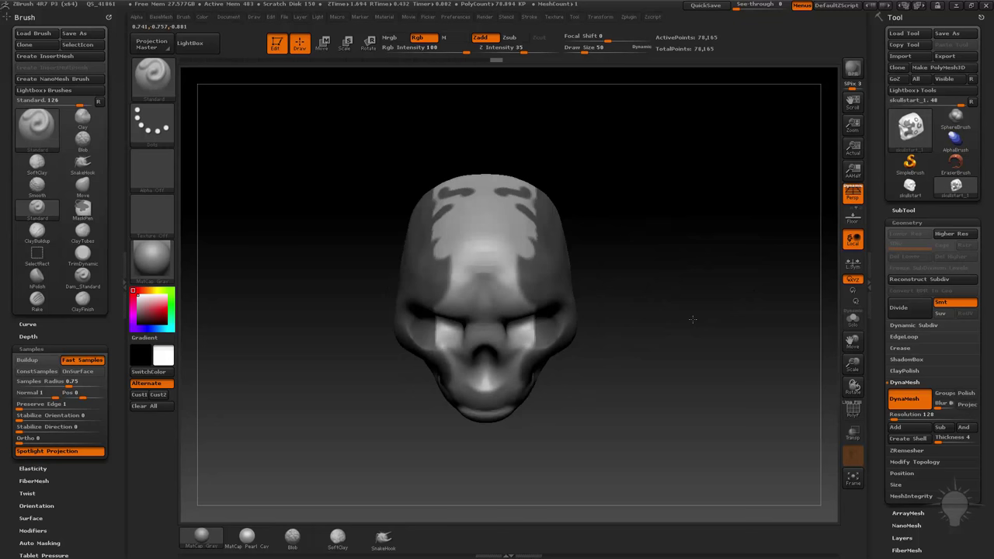
left_click_drag(497, 311, 699, 272)
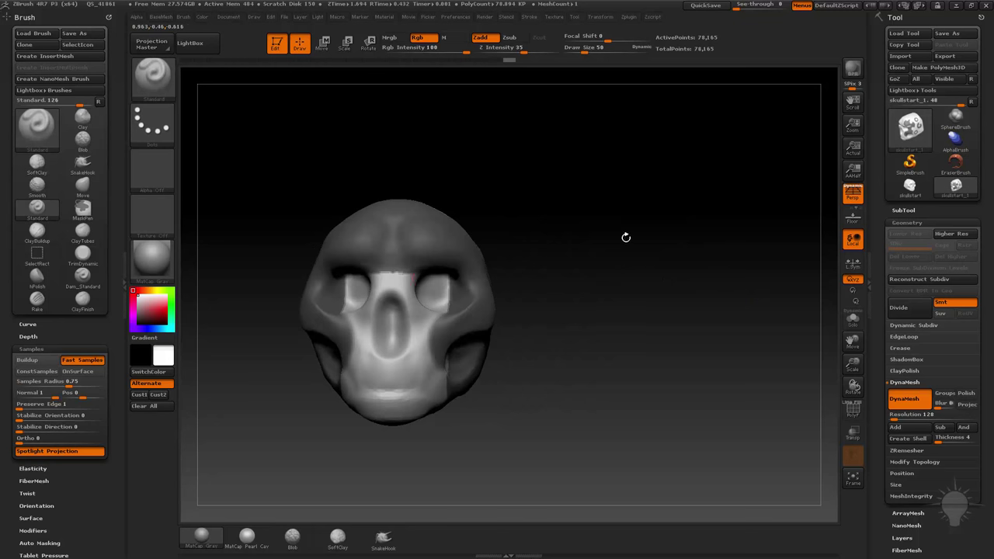
left_click_drag(626, 238, 665, 212)
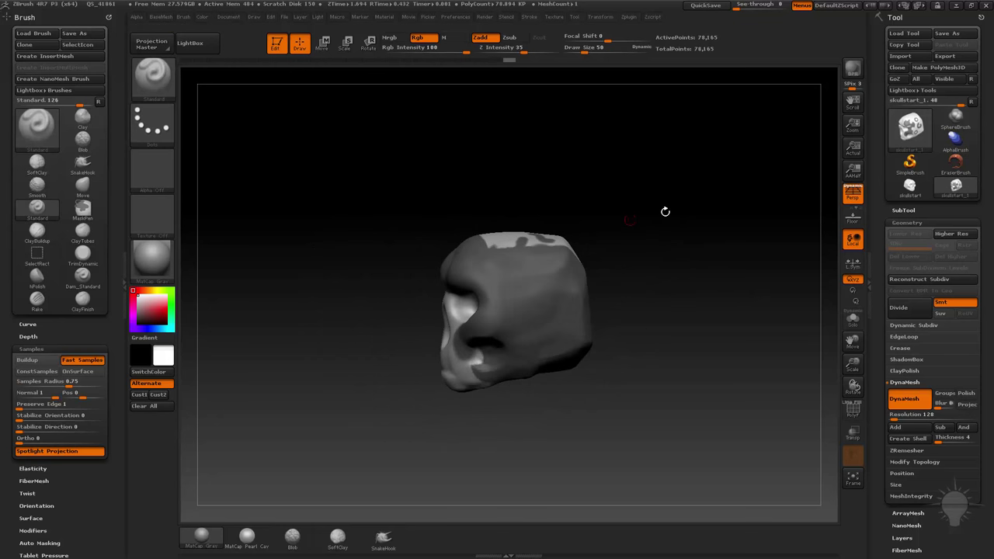
left_click_drag(665, 212, 438, 293)
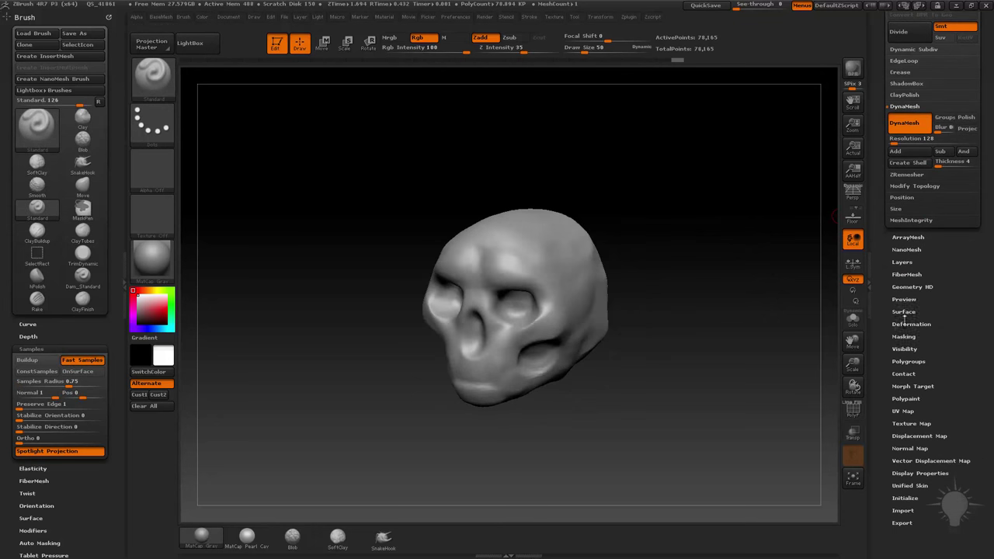
Step: Expand the Tool palette's Masking section with Full Mask, Mask Border, Inverse and Clear
left_click(895, 15)
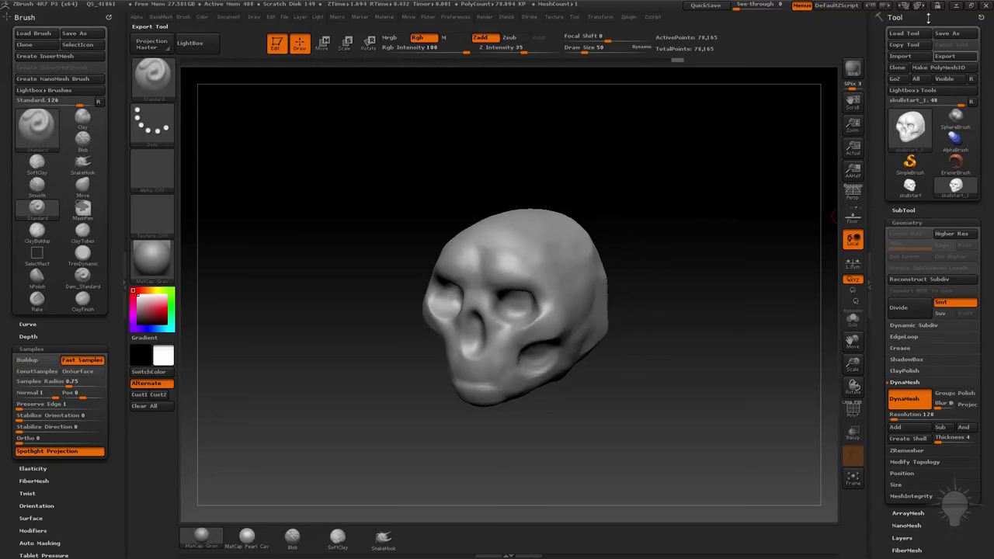
scroll("down", 3)
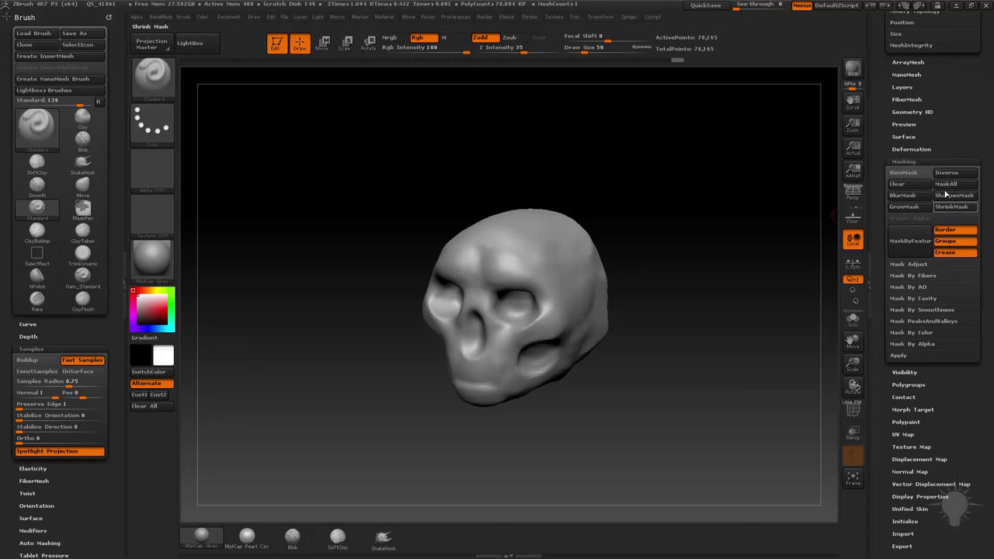
mouse_move(954, 183)
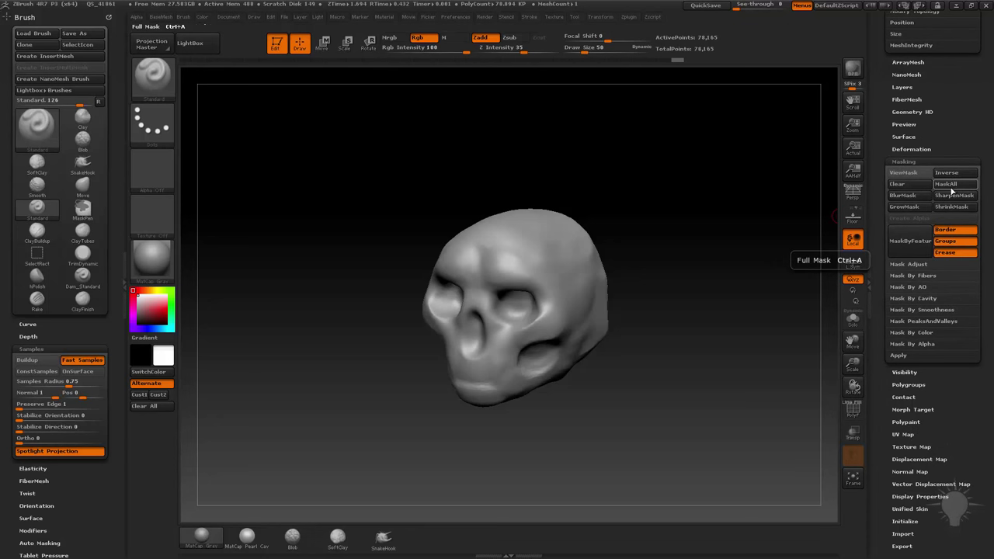
mouse_move(954, 195)
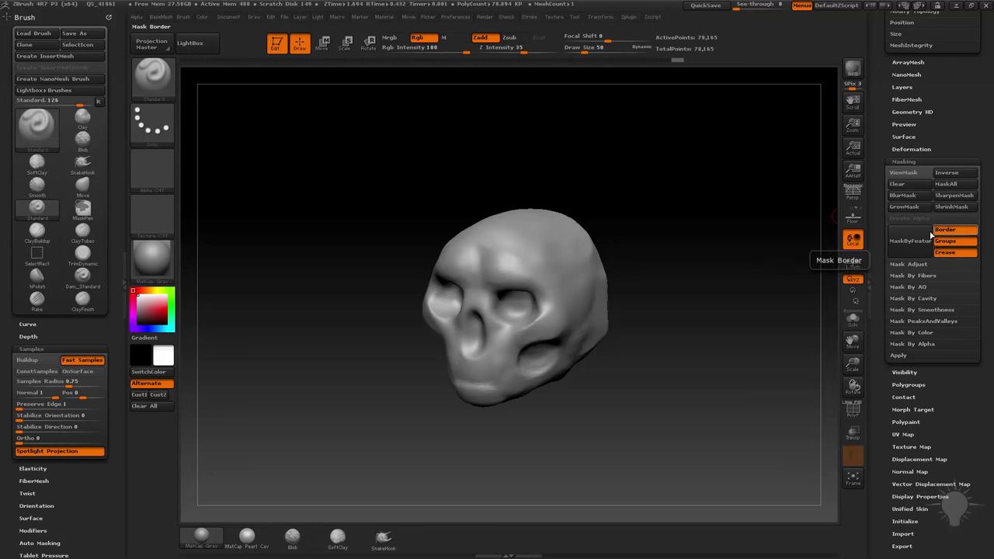
mouse_move(948, 172)
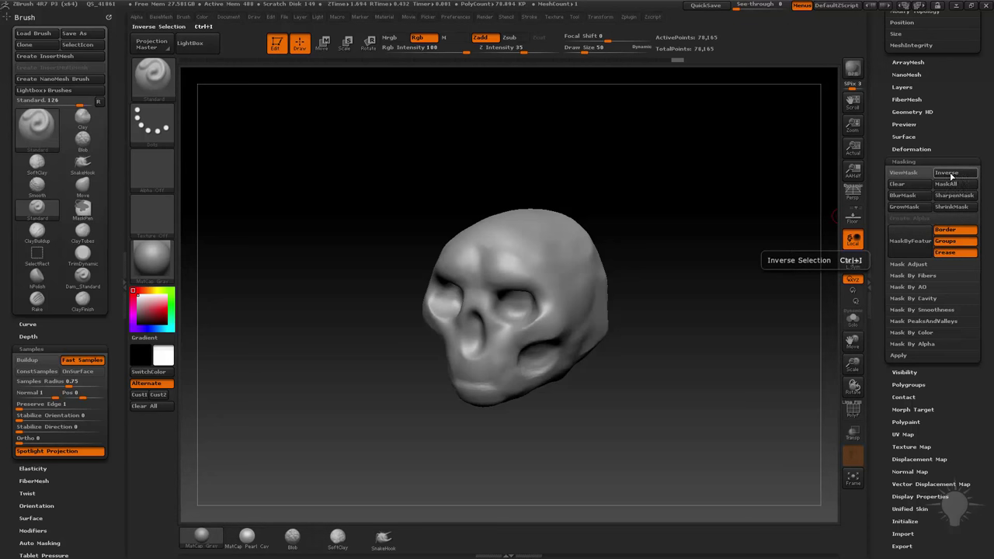
mouse_move(954, 183)
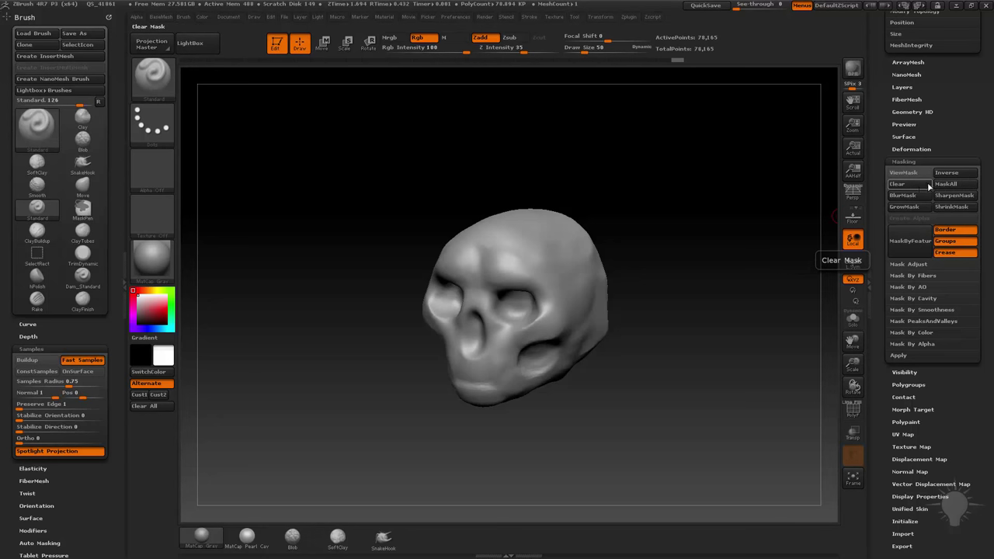
mouse_move(948, 172)
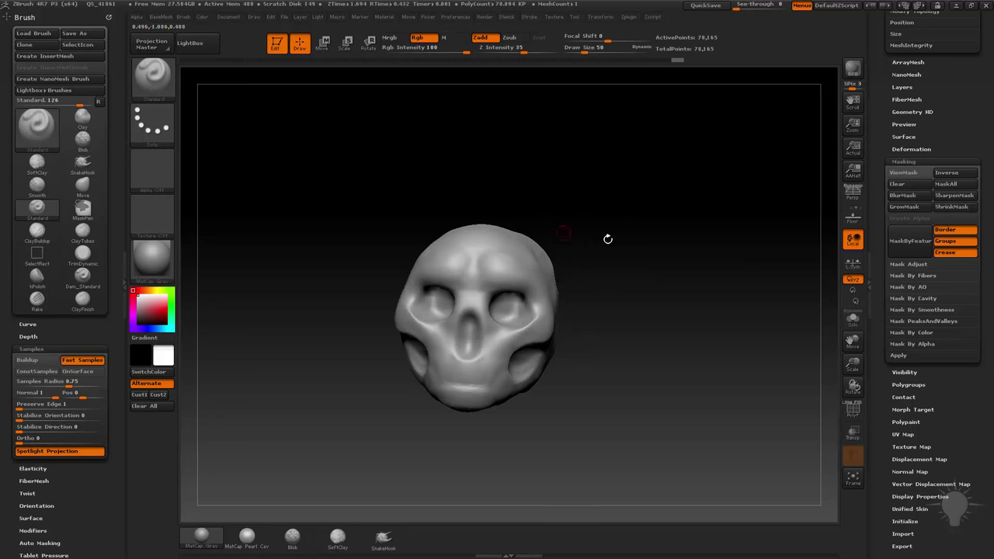
mouse_move(616, 254)
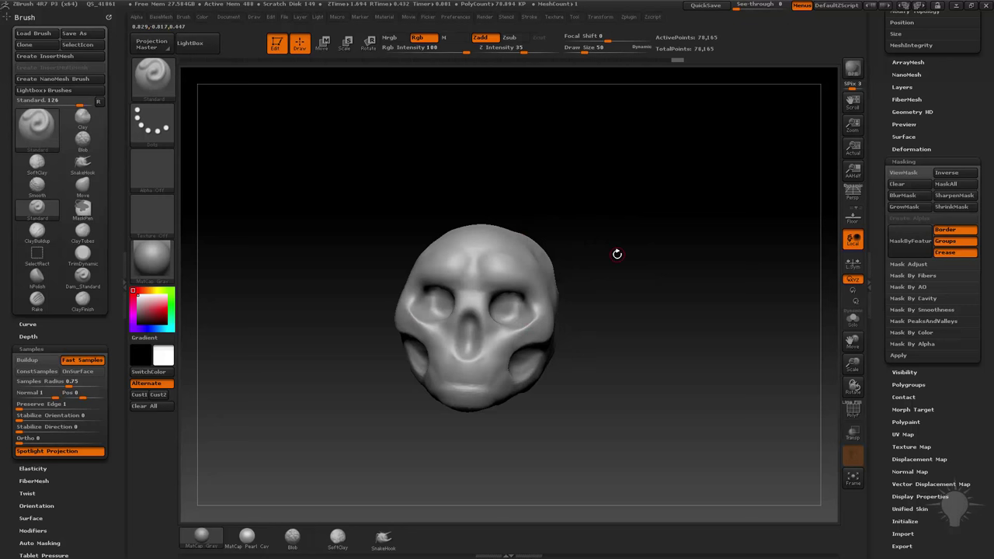
Step: Ctrl-paint a round mask spot on the side of the cranium before applying Full Mask
left_click_drag(616, 255, 556, 261)
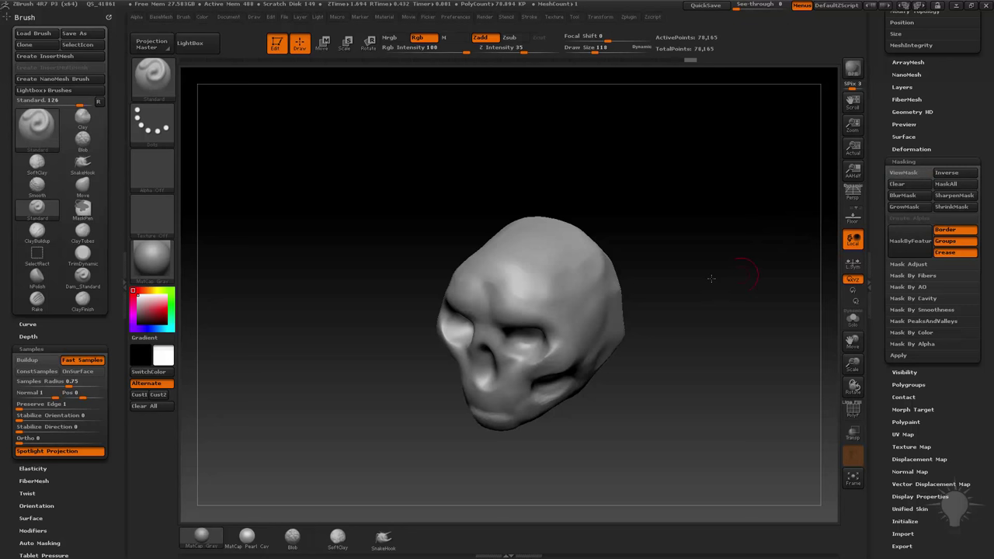
left_click_drag(711, 278, 745, 333)
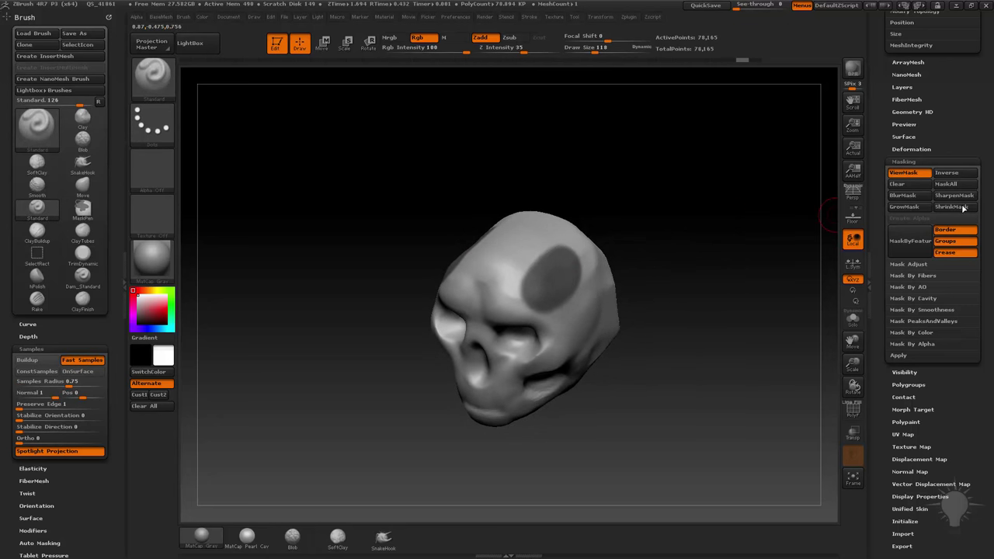
mouse_move(948, 173)
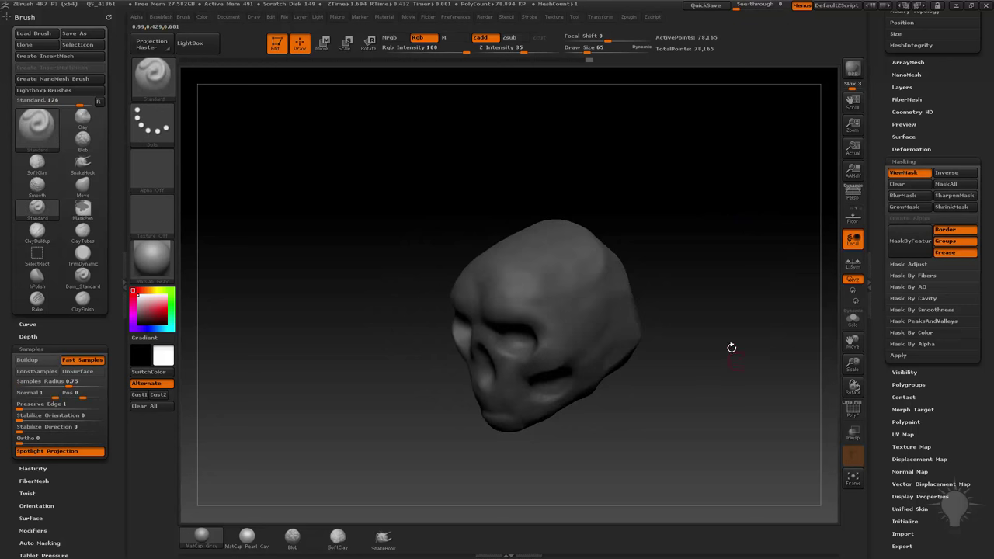
mouse_move(729, 333)
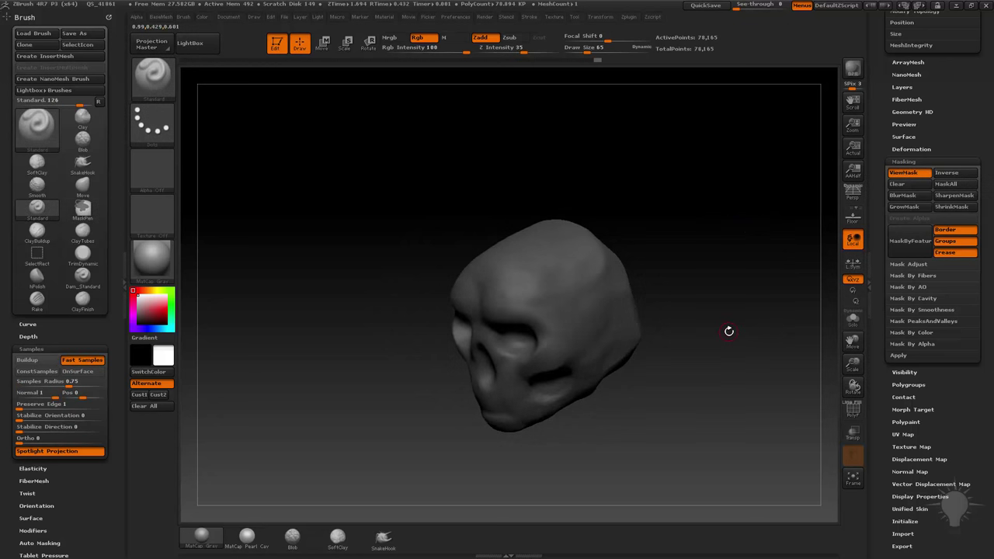
Step: Ctrl+Alt-erase the mask across the cranium, leaving patches above both eye sockets
left_click_drag(729, 333, 575, 298)
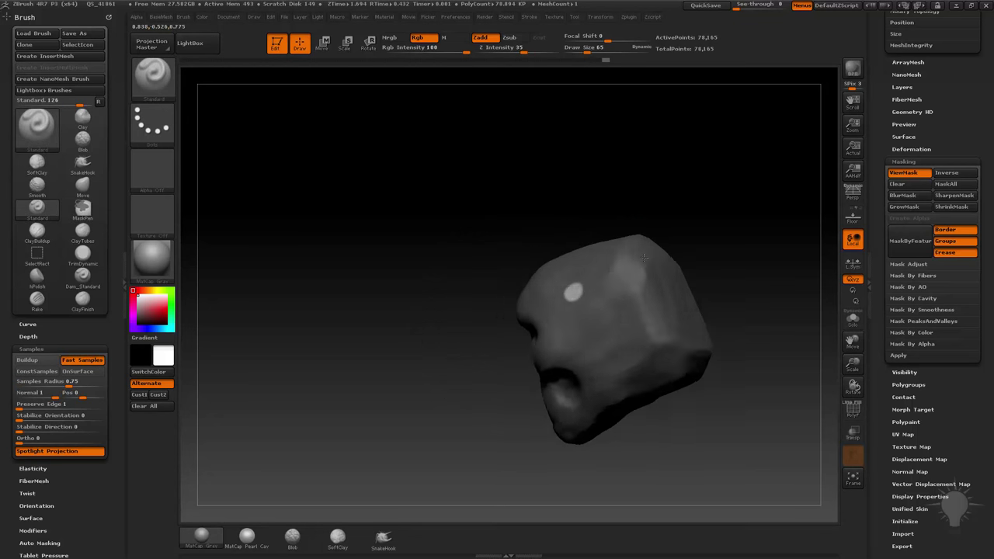
left_click_drag(645, 257, 743, 272)
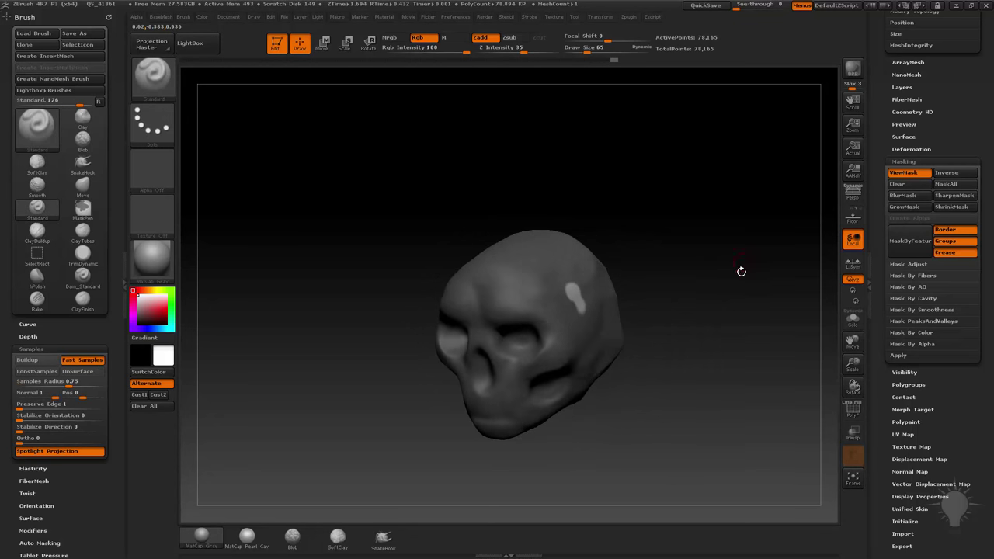
left_click_drag(743, 272, 682, 236)
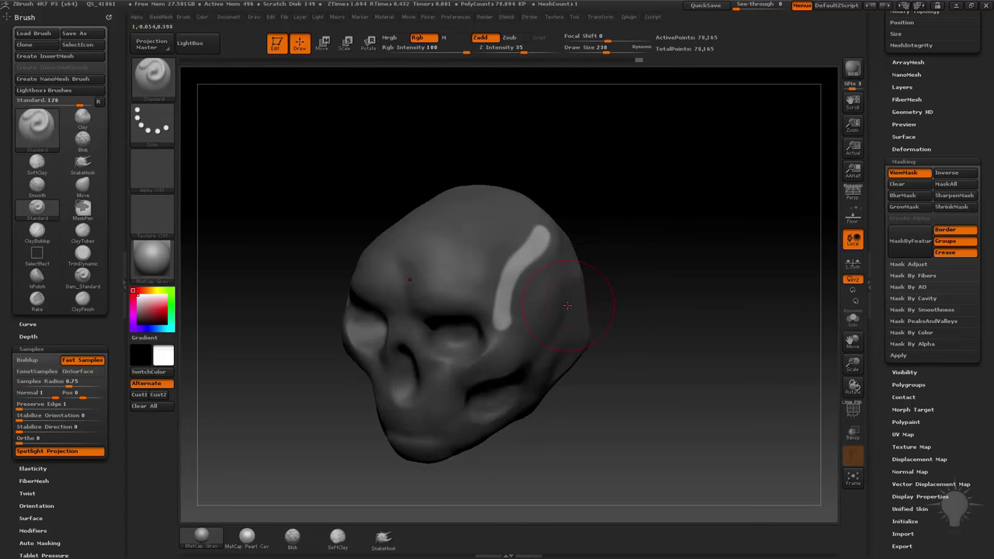
left_click_drag(567, 304, 551, 239)
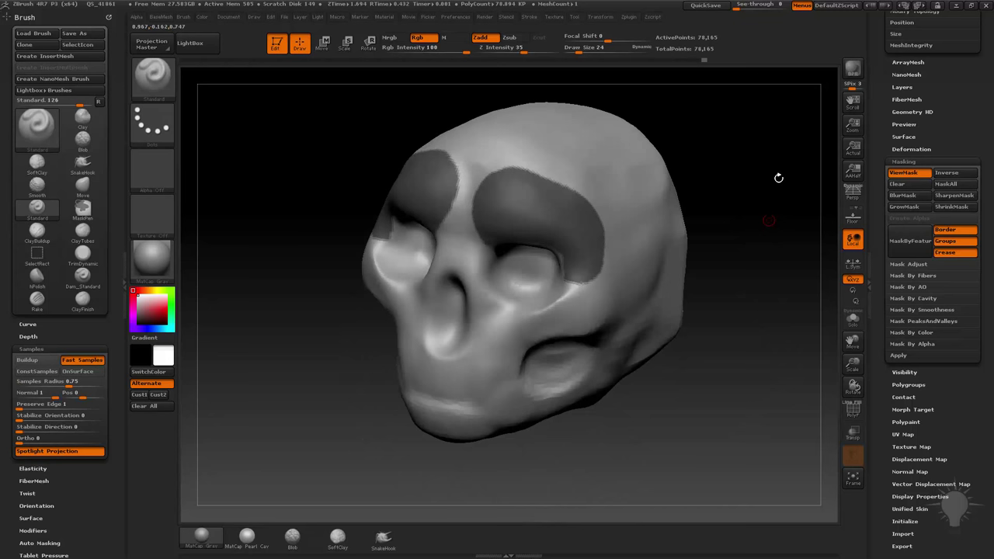
Step: From a side view, Ctrl-drag a MaskRect square onto the cranium's side
left_click_drag(779, 177, 665, 251)
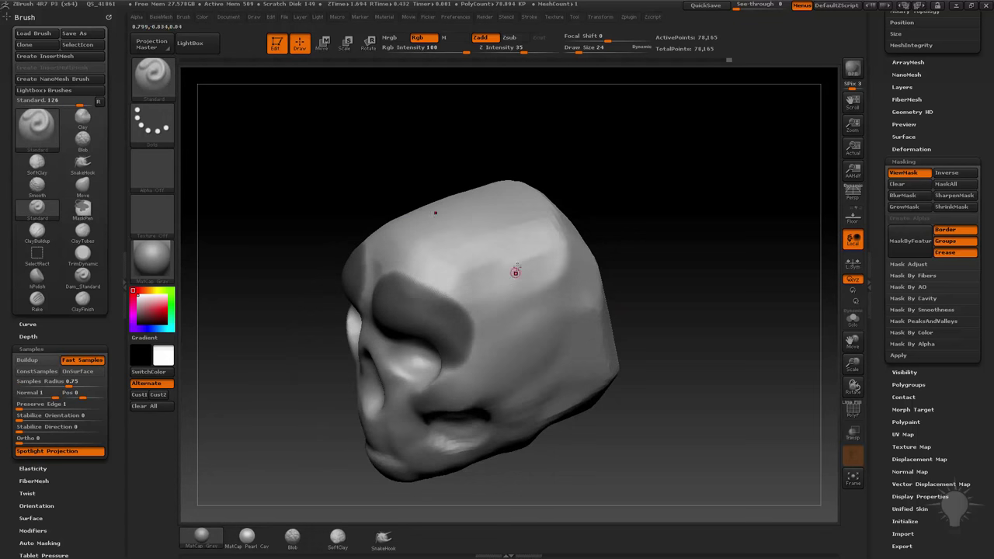
left_click_drag(516, 270, 615, 238)
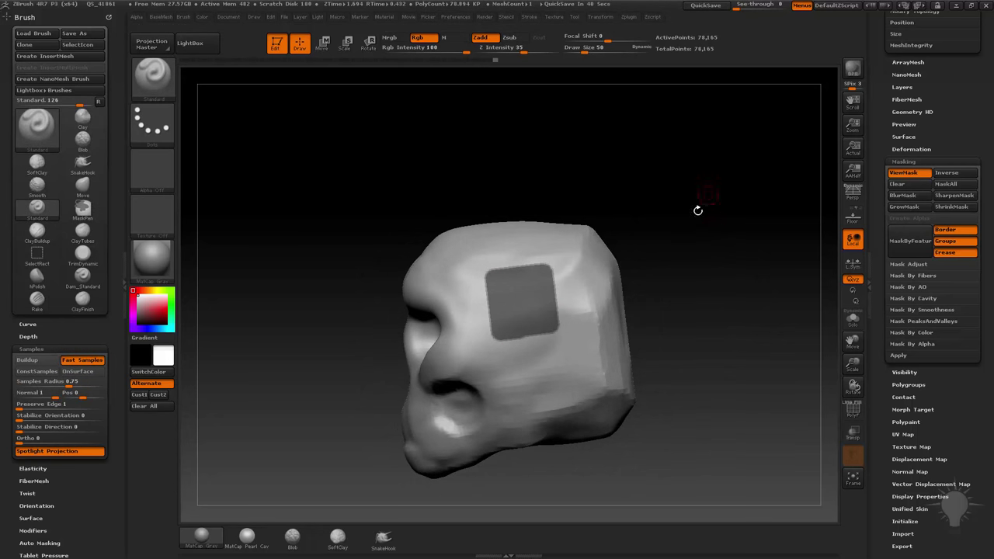
Step: Clear the square masks and Ctrl-drag a thin vertical MaskRect strip through the skull top
left_click_drag(699, 210, 536, 261)
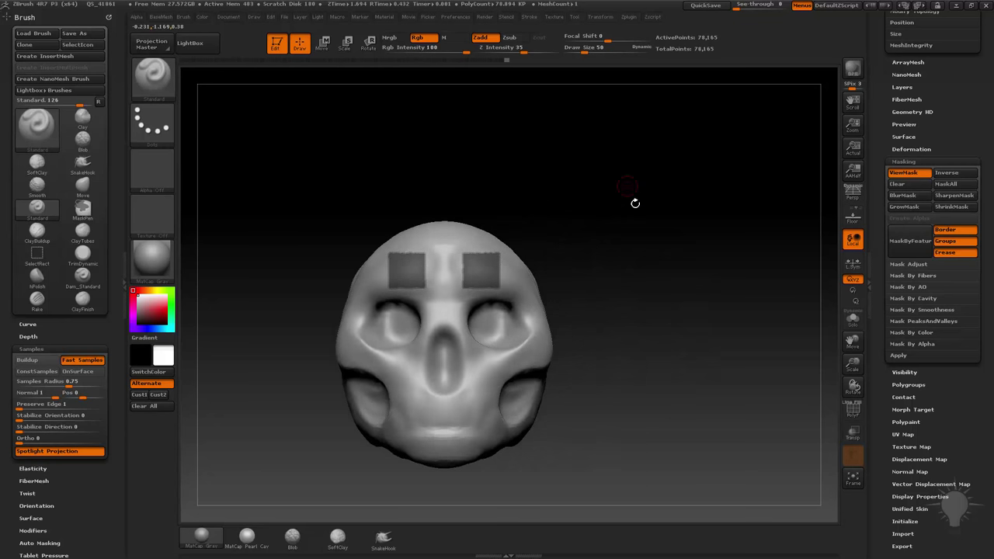
left_click_drag(629, 199, 649, 212)
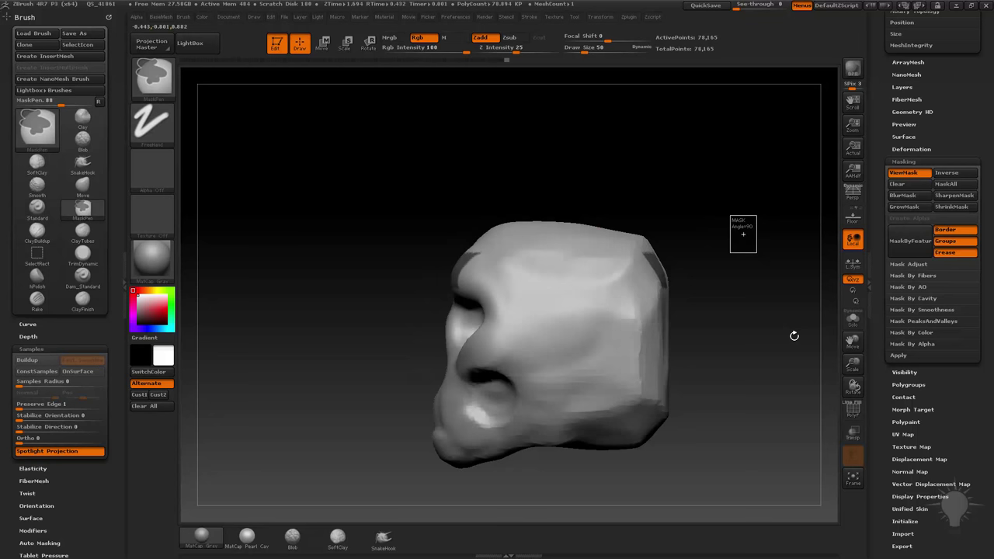
left_click_drag(513, 124, 513, 292)
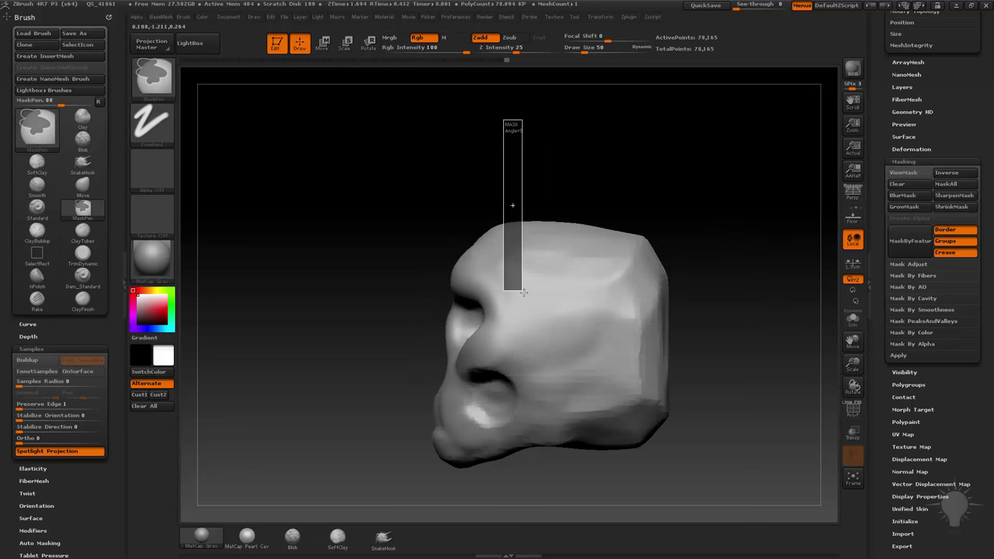